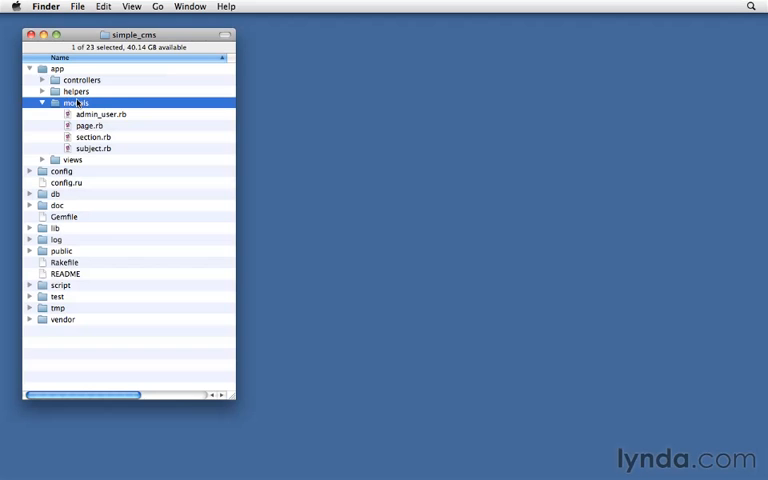
Open subject.rb and add the line has_one :page inside the Subject class.
double_click(93, 148)
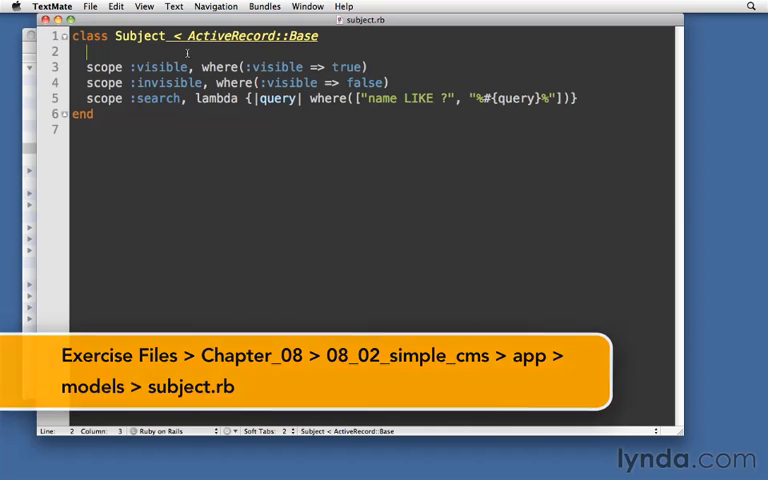
key("Return")
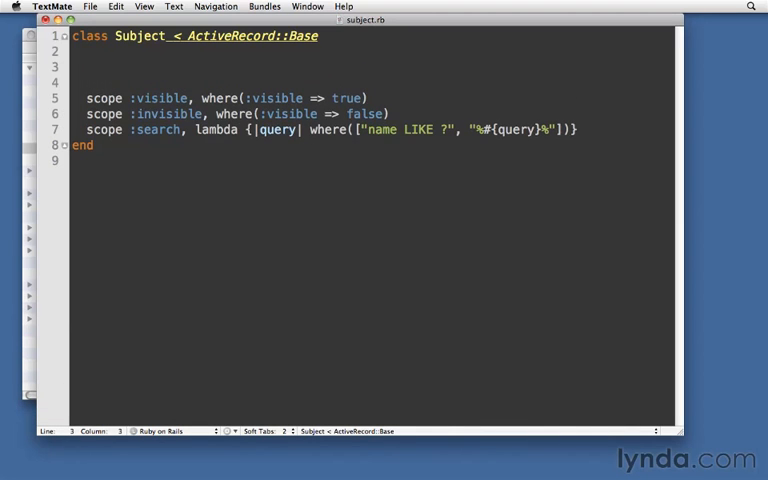
type("ha")
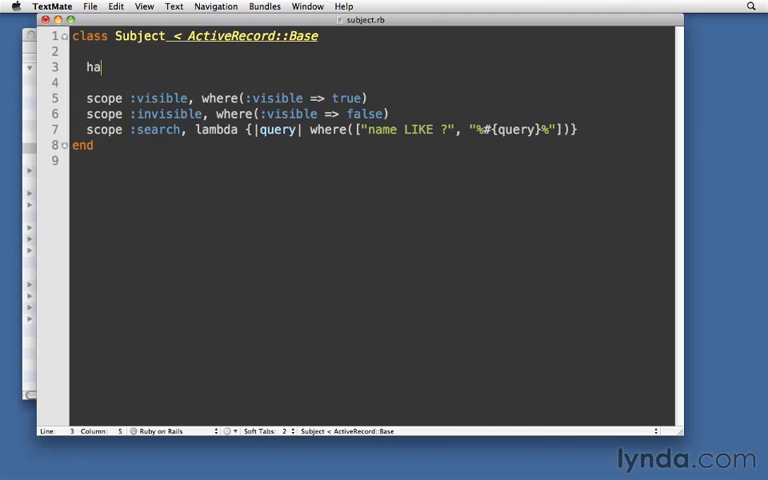
type("s_one :page")
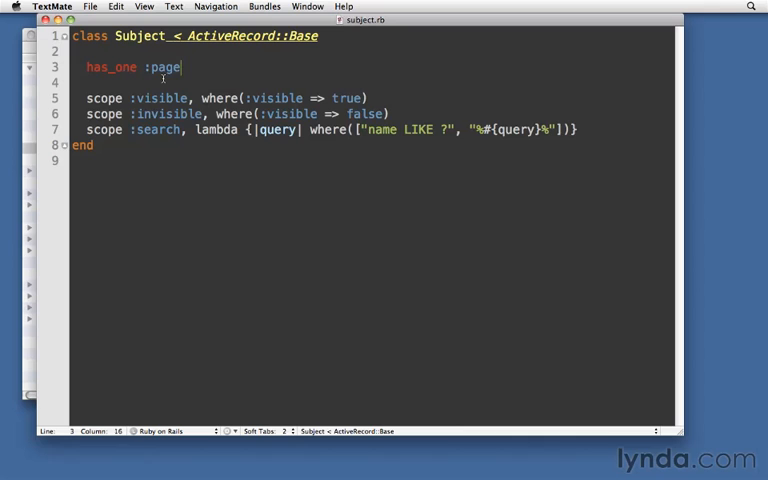
double_click(165, 67)
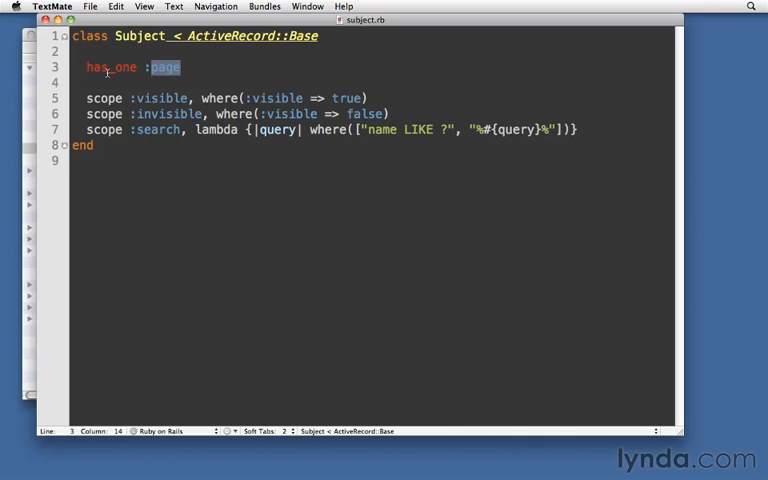
double_click(110, 67)
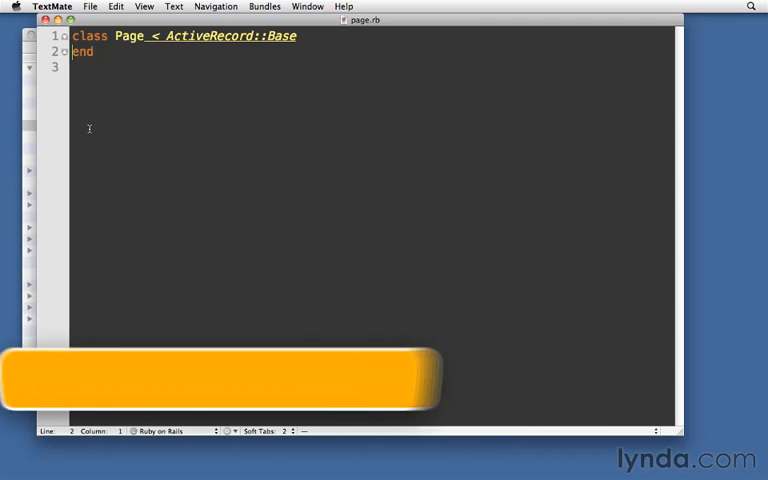
Add belongs_to :subject, {:foreign_key => "subject_id"} inside the Page class.
key("Return")
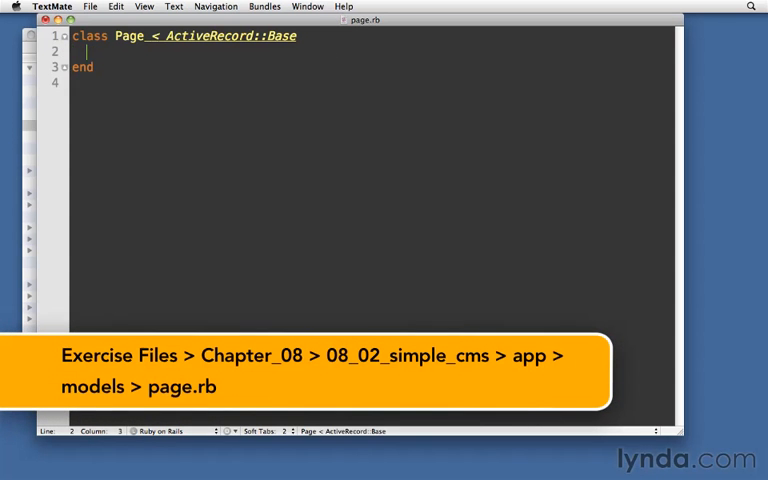
type("belong")
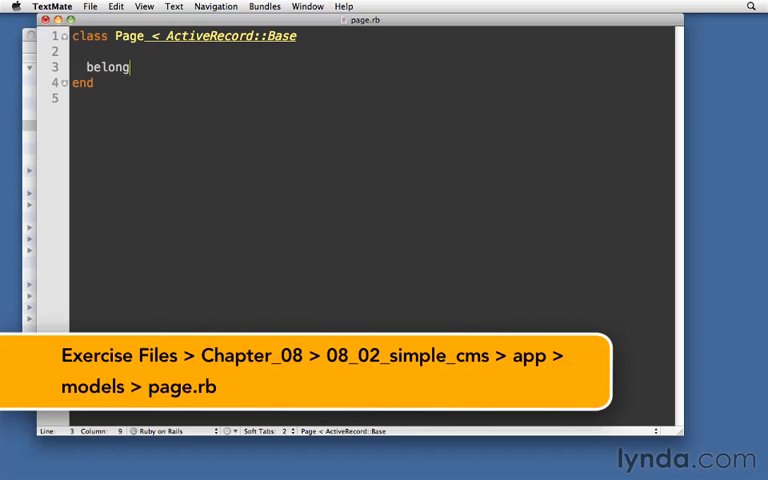
type("s_to :su")
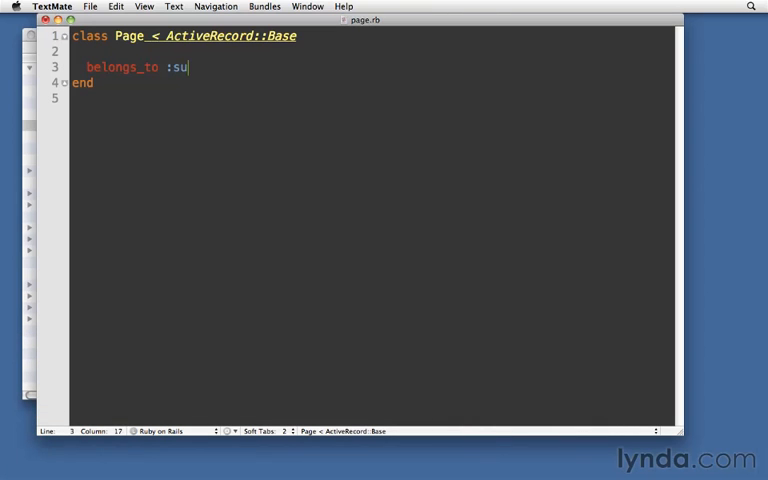
type("bject")
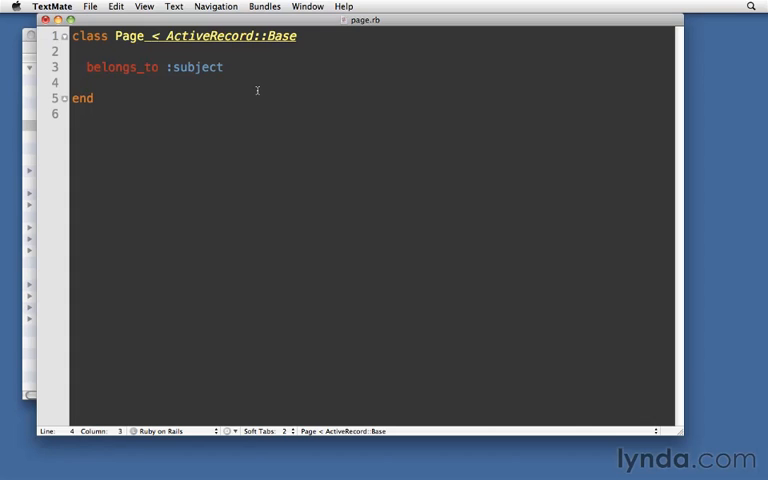
mouse_move(155, 62)
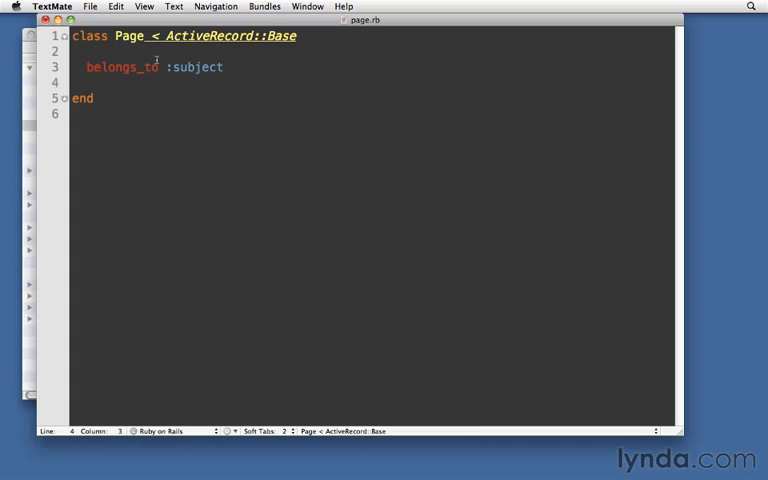
double_click(198, 67)
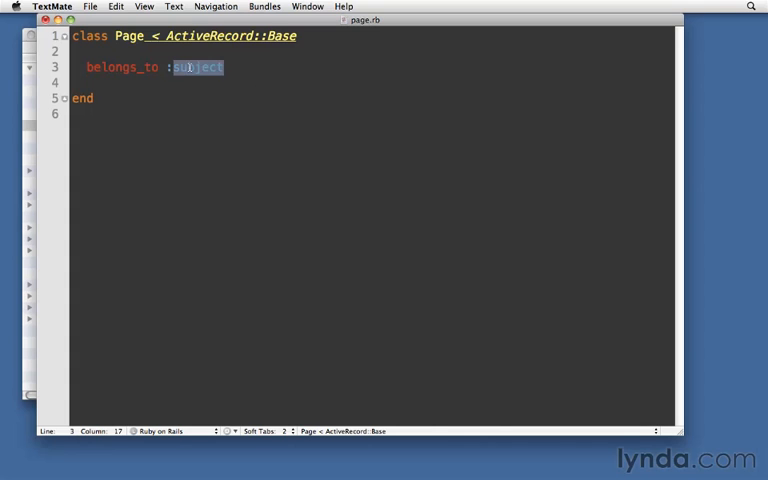
mouse_move(285, 73)
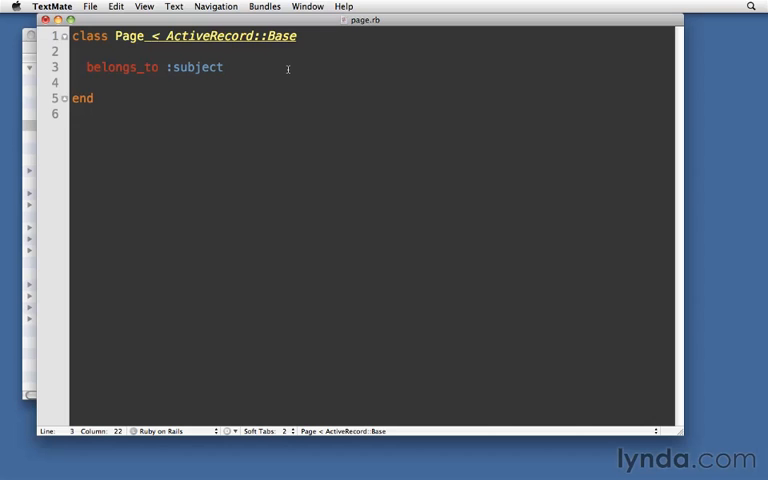
type(",")
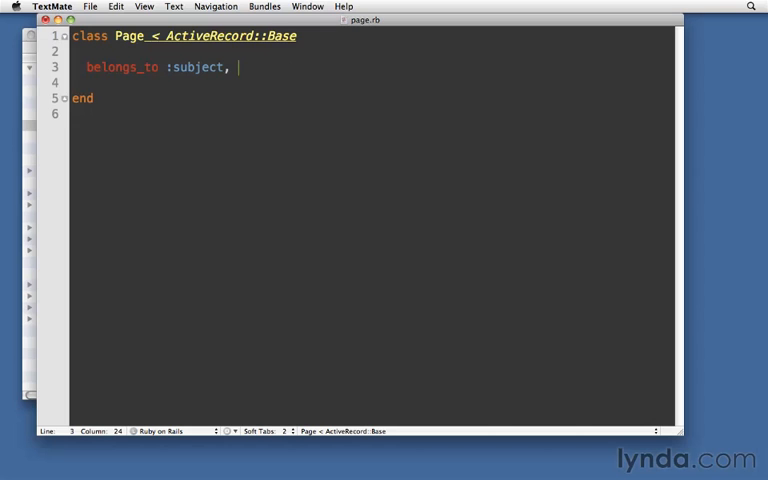
type("{}")
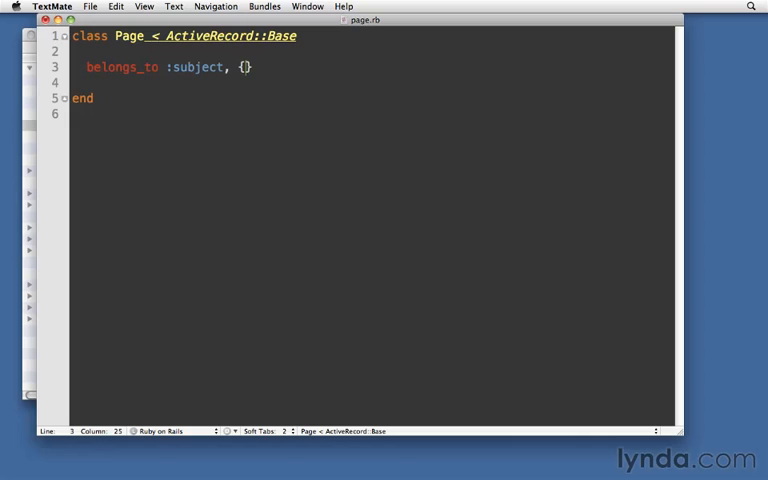
type(":foreign")
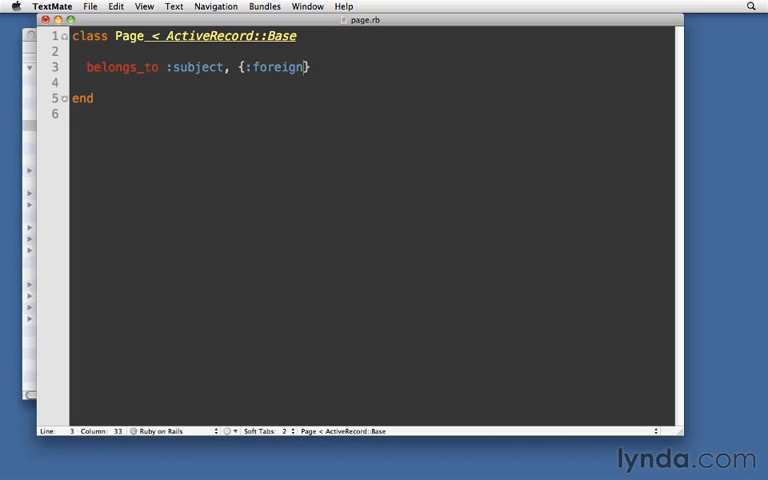
type("_key =>")
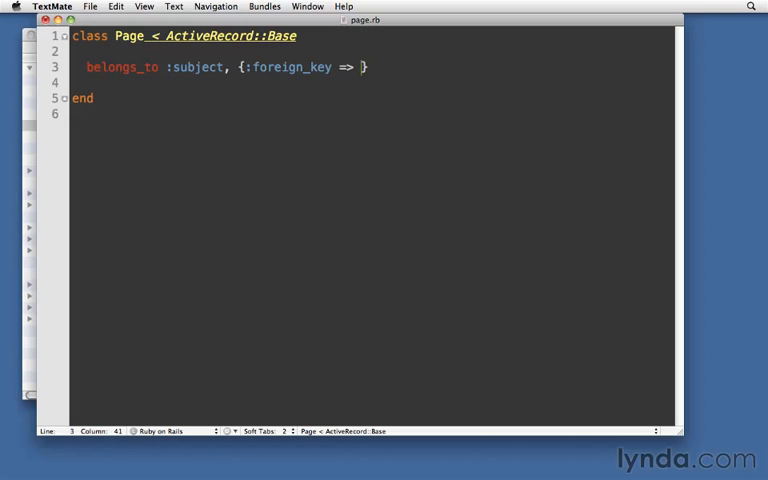
type("\"subject_id\"")
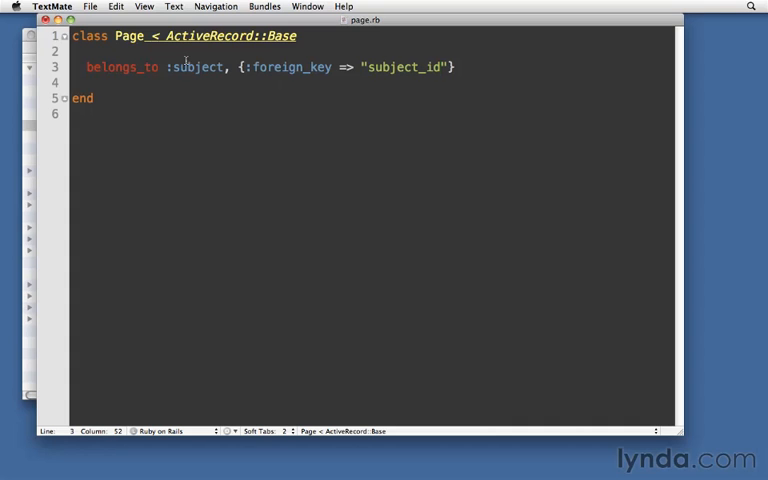
double_click(197, 67)
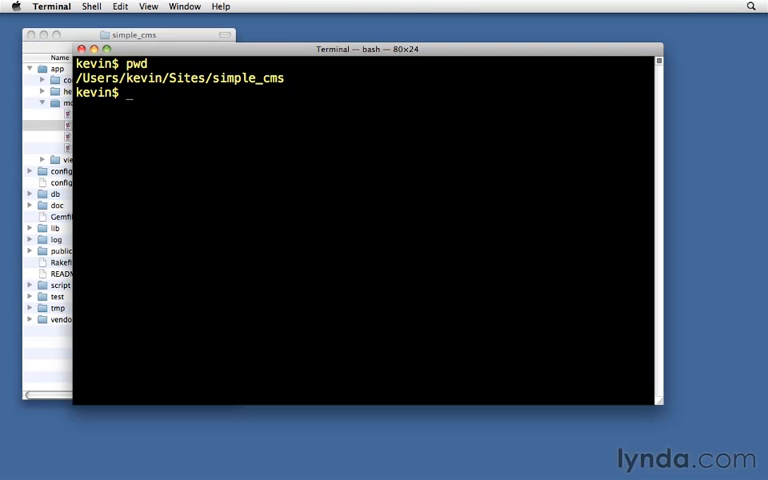
Start the Rails console and load subject 1 with subject = Subject.find.
double_click(245, 78)
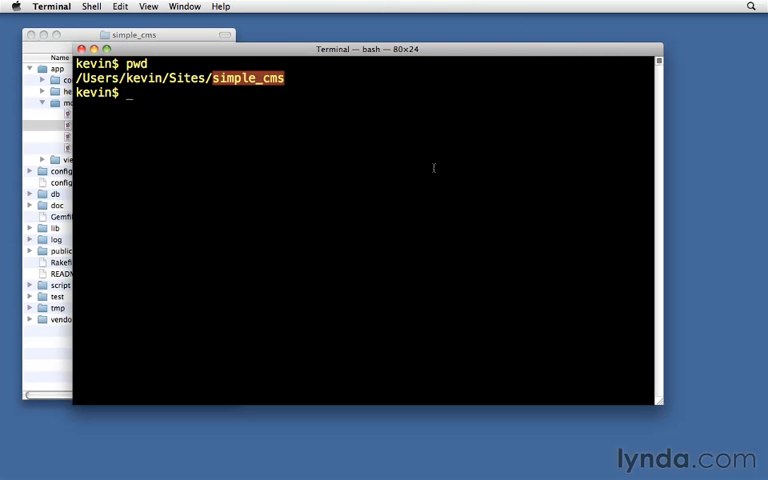
type("rails conso")
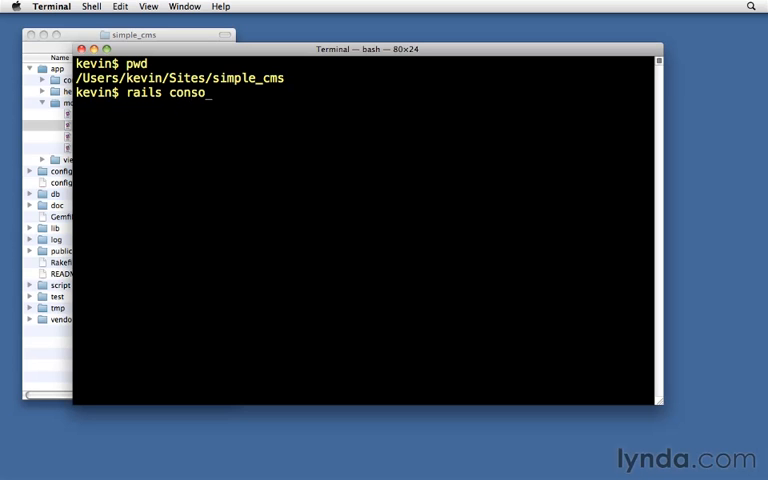
key("Return")
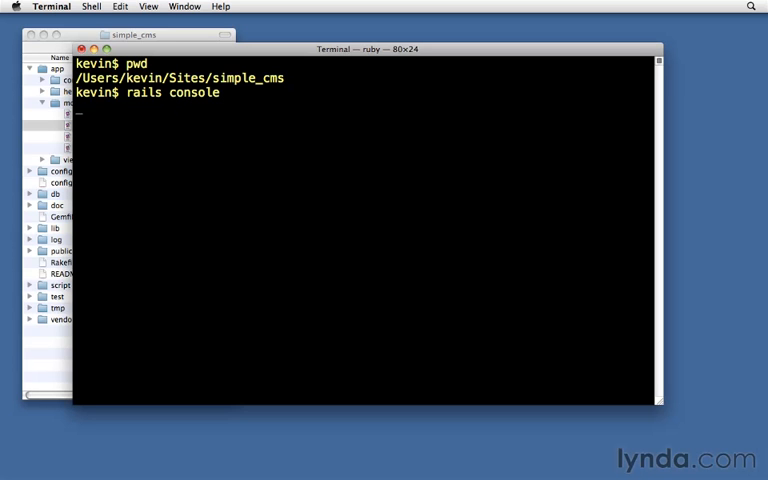
key("Return")
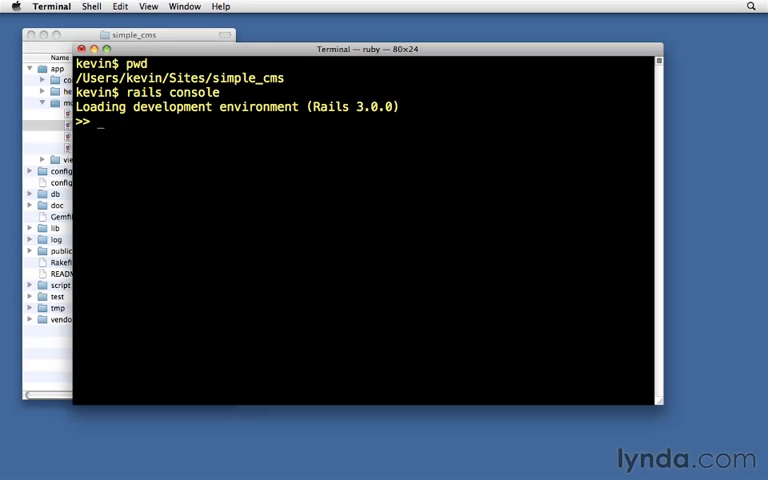
type("subject = Su")
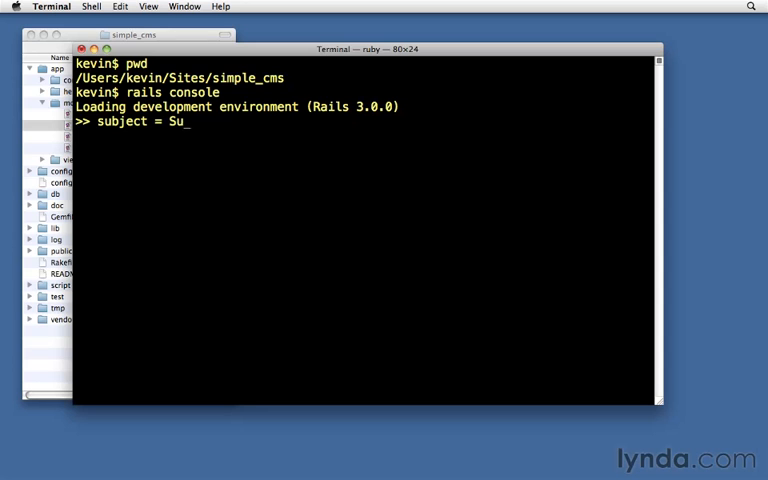
type("bject.find")
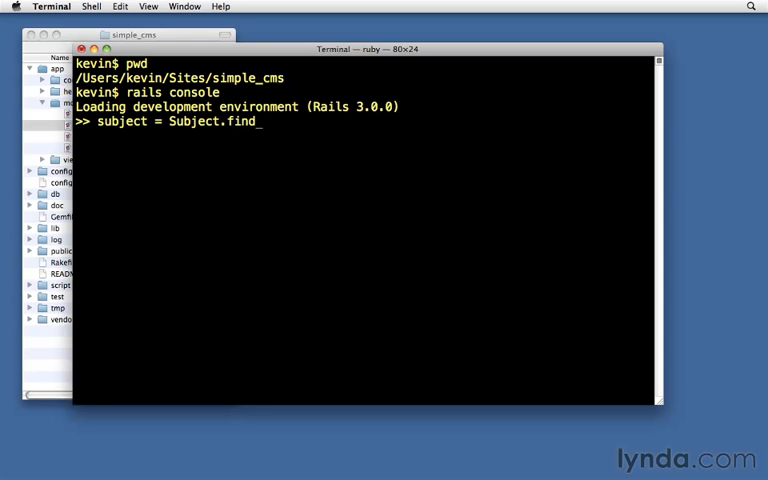
key("Return")
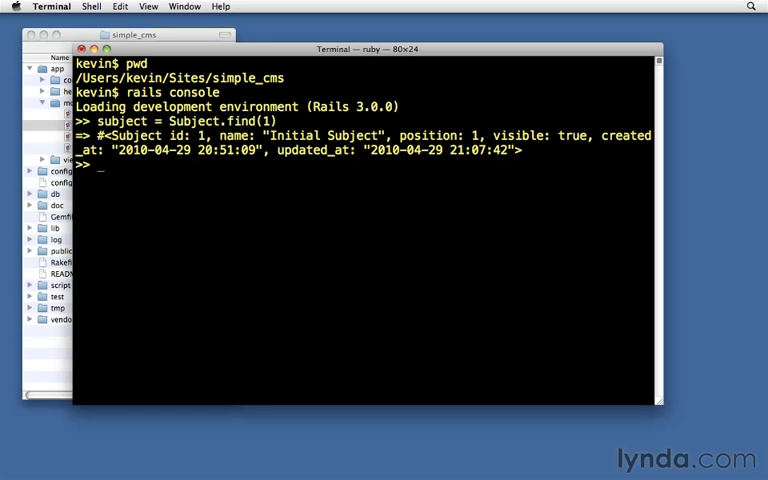
Query subject.page, which returns nil.
type("subjec")
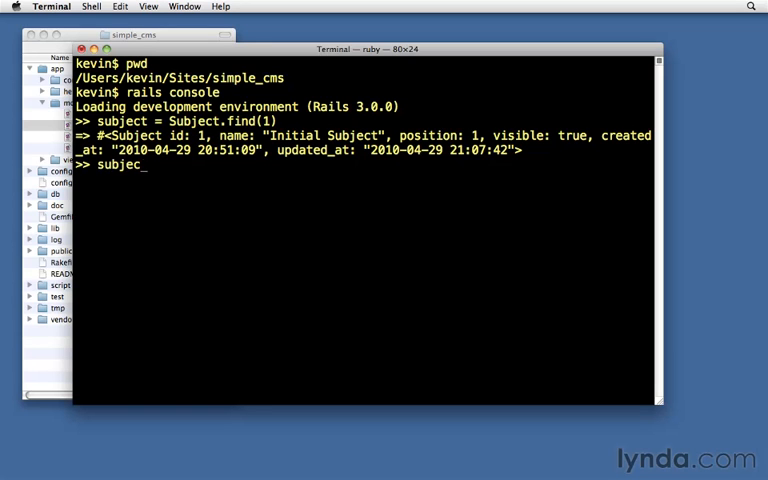
type("t.page")
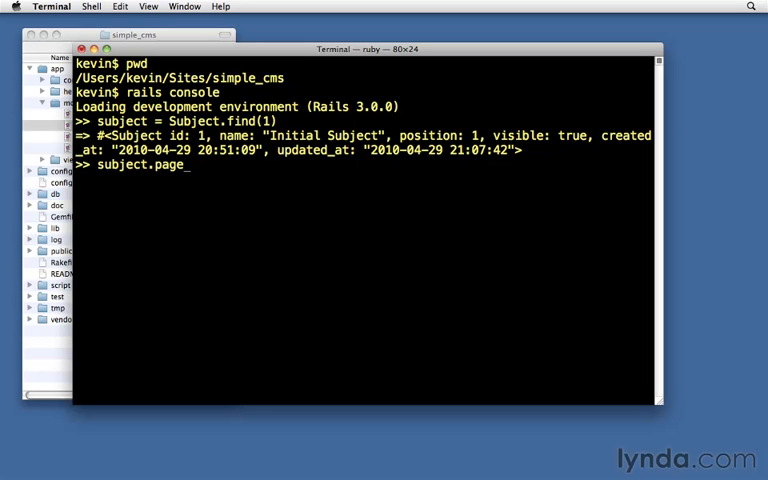
key("Return")
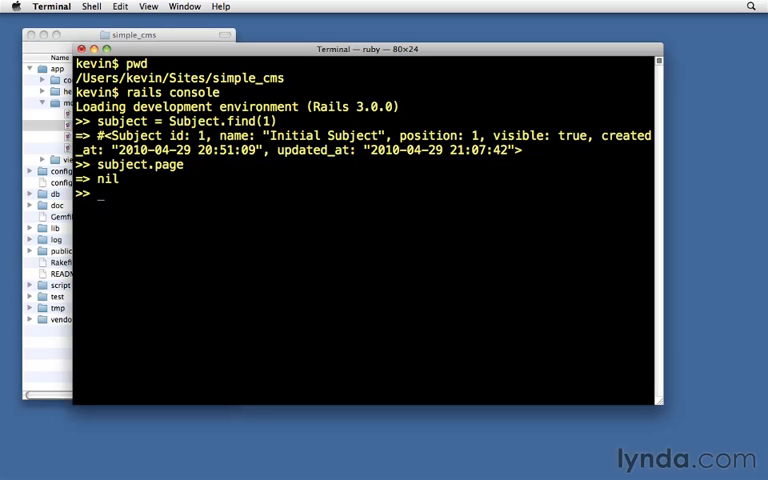
type("fi")
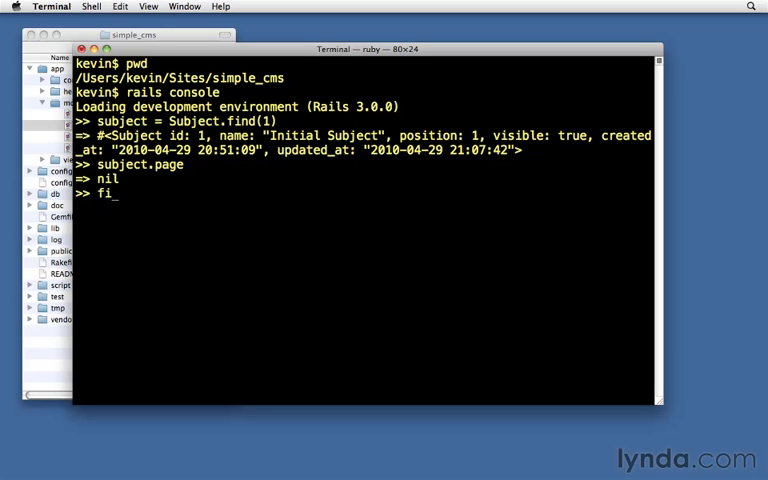
Create first_page = Page.new with name "First page", permalink 'first' and position 1.
type("rst_page")
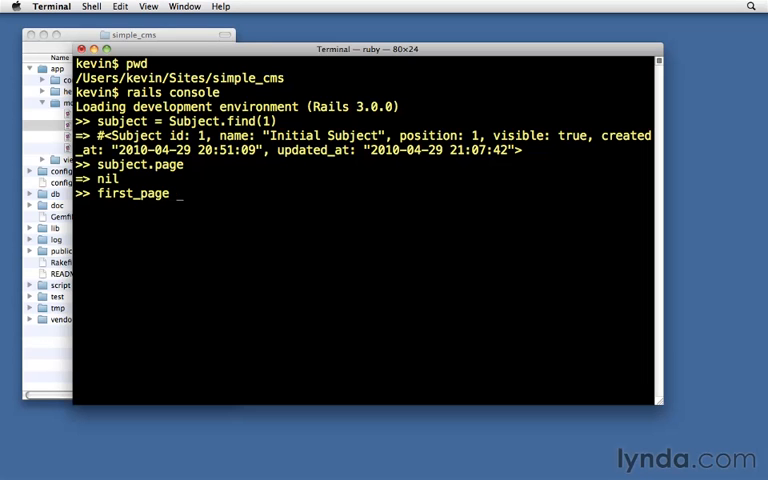
type("= Page.new")
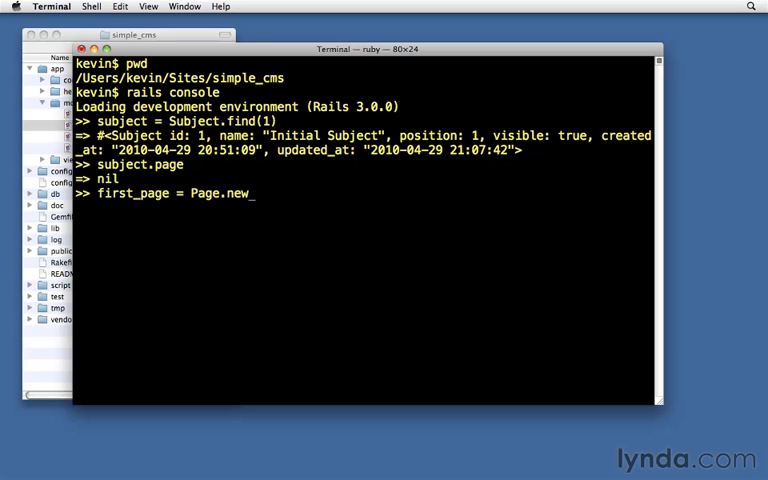
type("(:name => \"First")
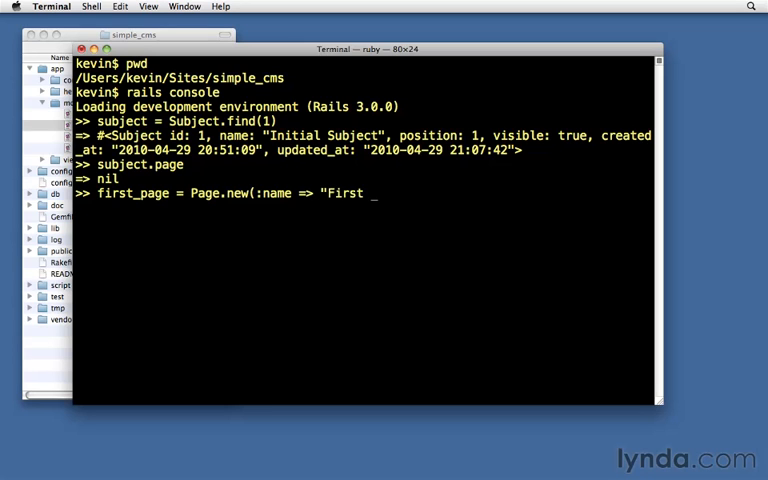
type("page\", :")
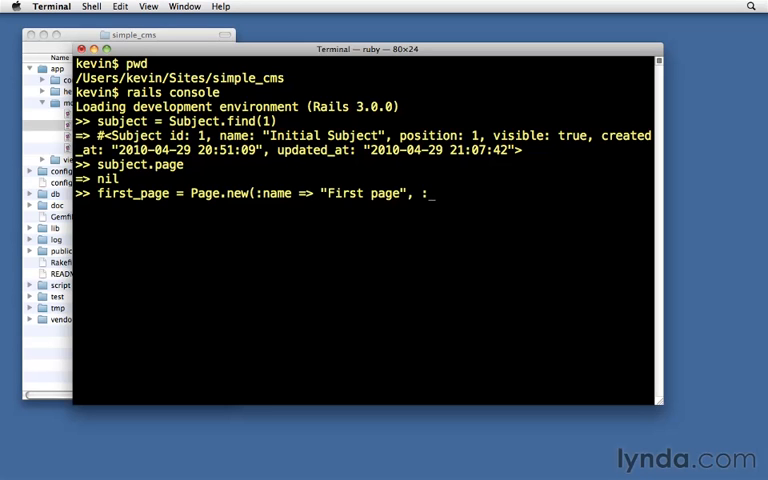
type("permalink")
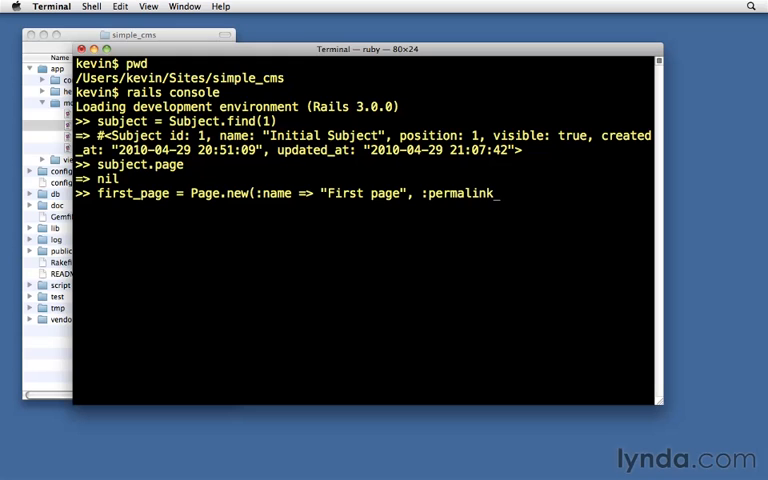
type("=> 'first")
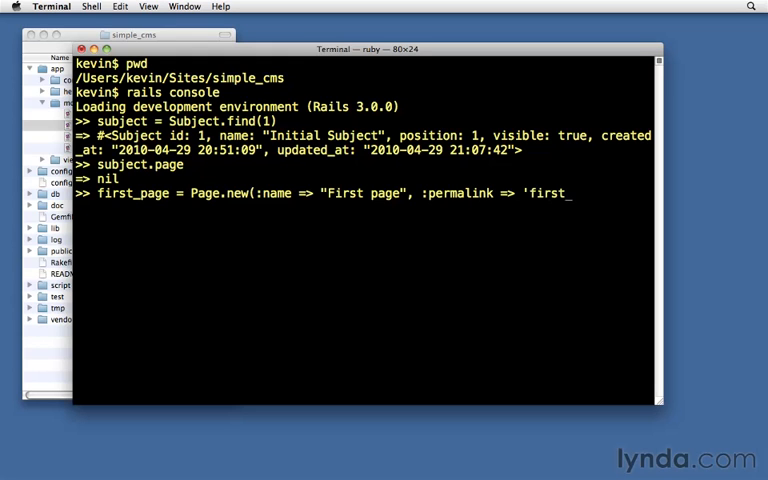
type("', :position => 1")
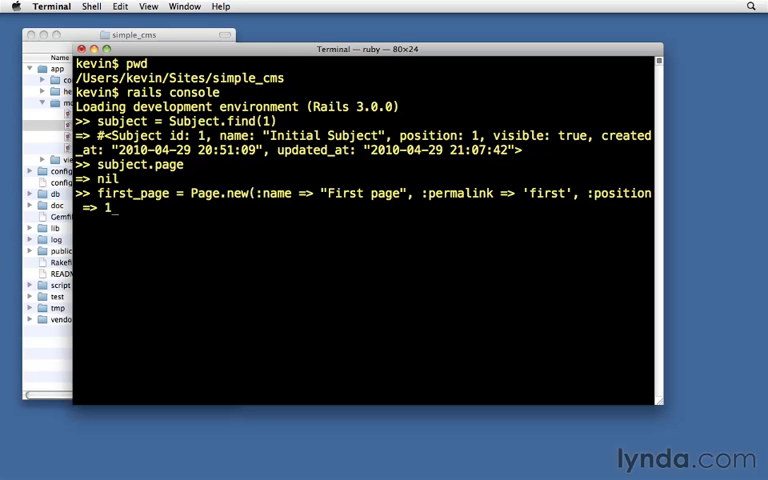
key("Return")
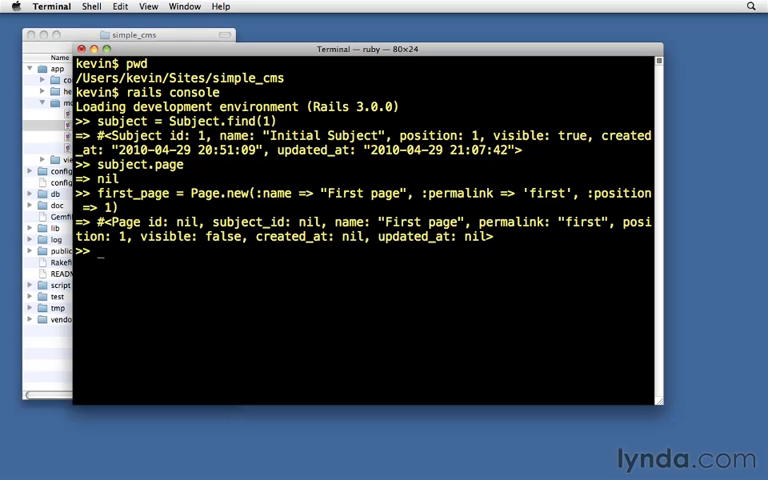
double_click(185, 222)
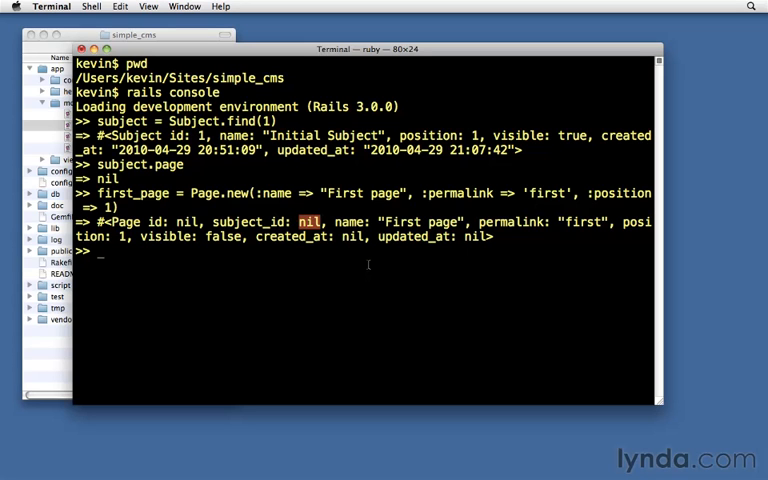
Run first_page.subject and get nil back.
type("first_page.sub")
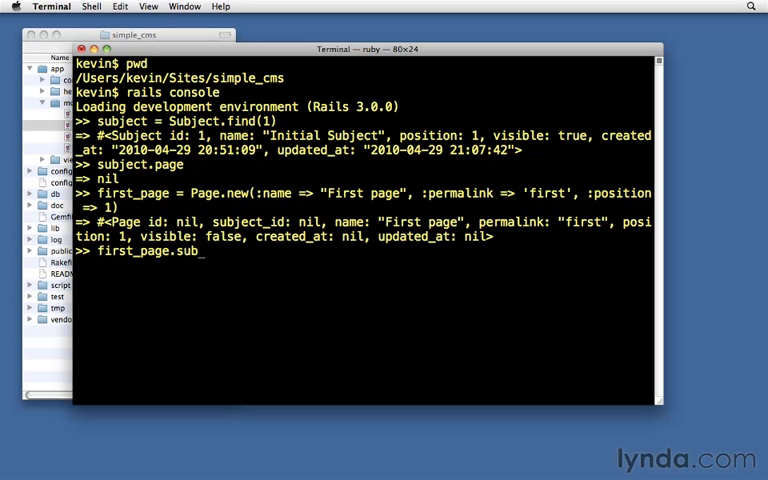
key("Return")
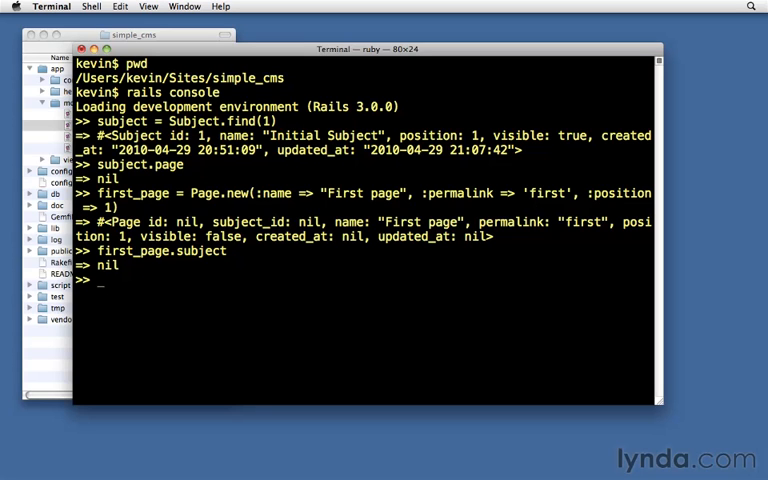
type("subject.p")
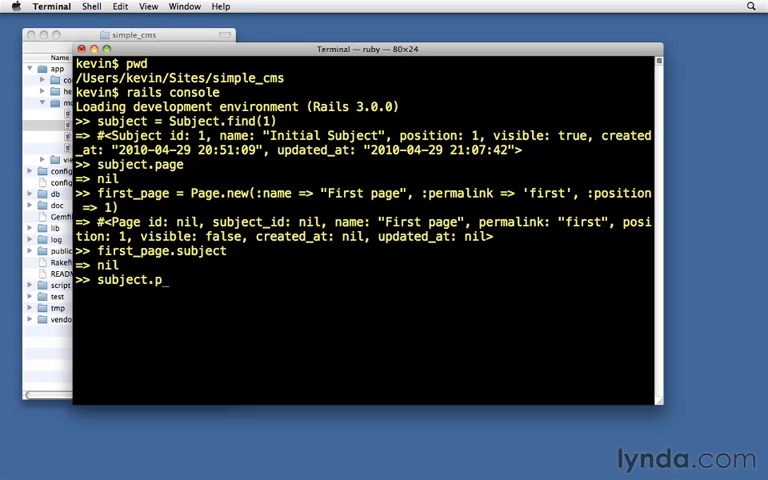
Run subject.page = first_page, saving the page with id 1 and subject_id 1.
type("age =")
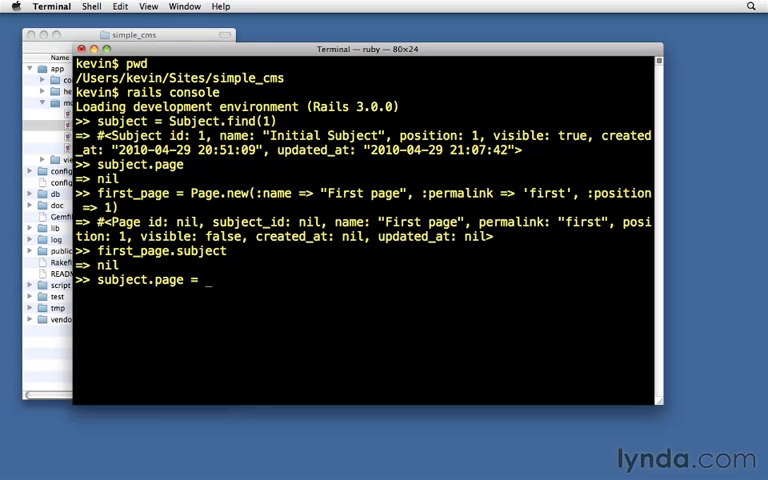
type("first_page")
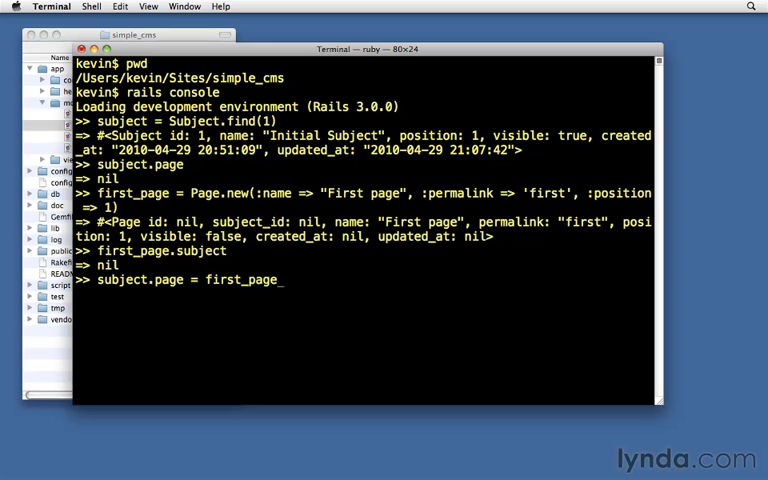
key("Return")
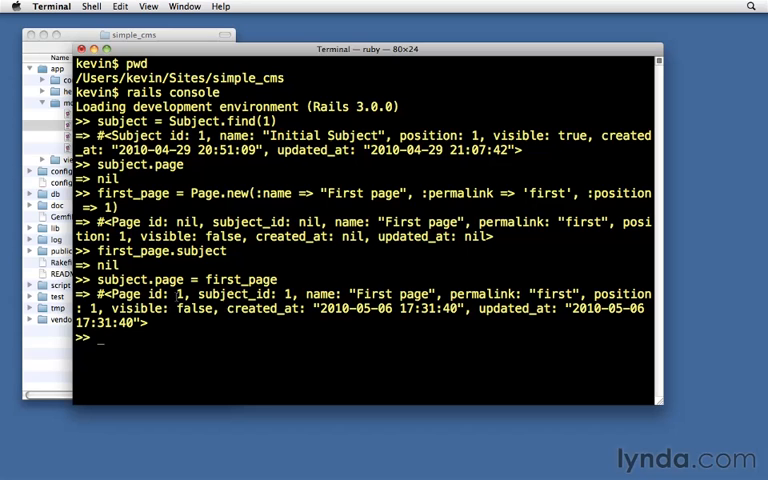
mouse_move(240, 326)
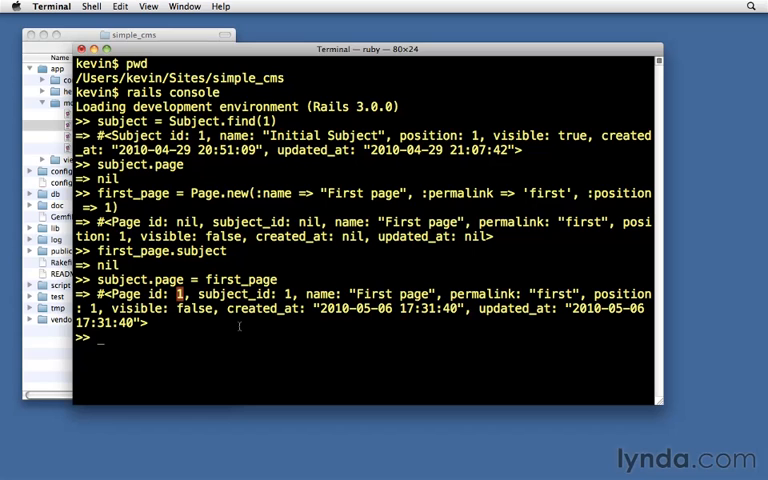
Check first_page.new_record? returns false, then query first_page.subject.
type("first_page")
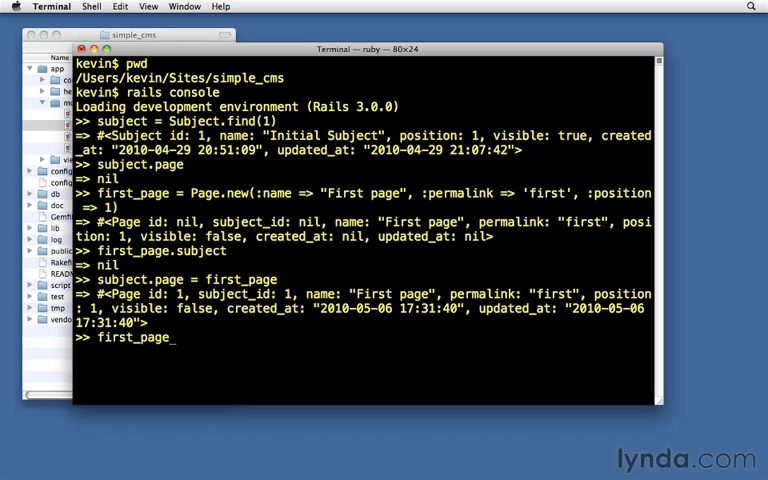
type(".new_rec")
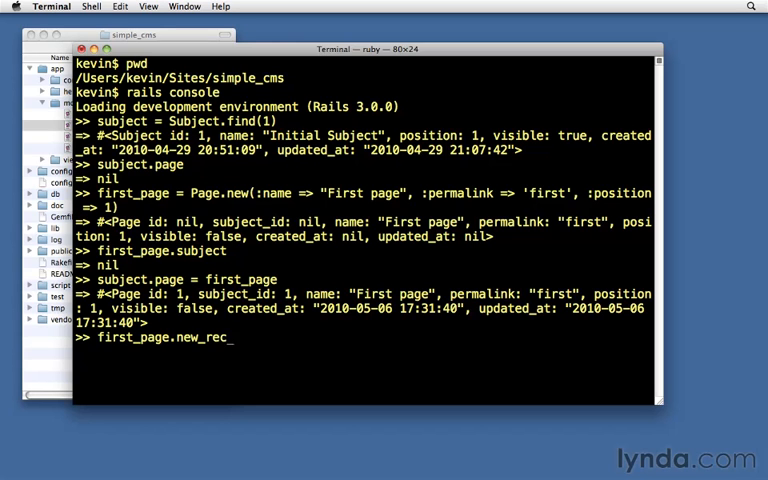
key("Return")
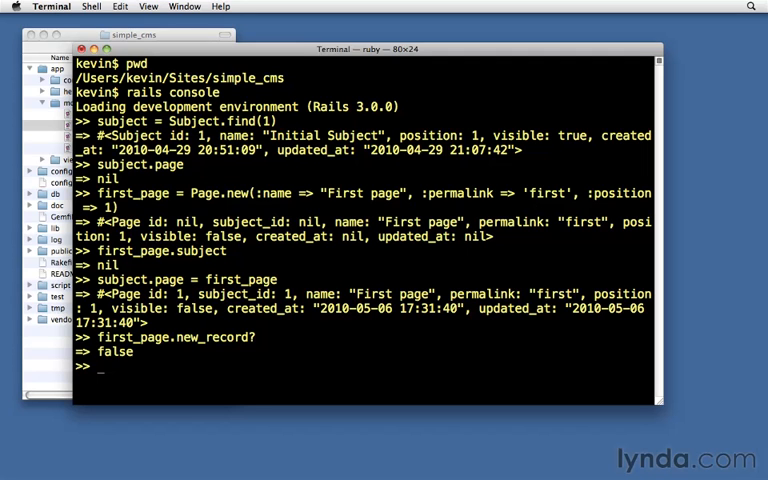
type("first_page.")
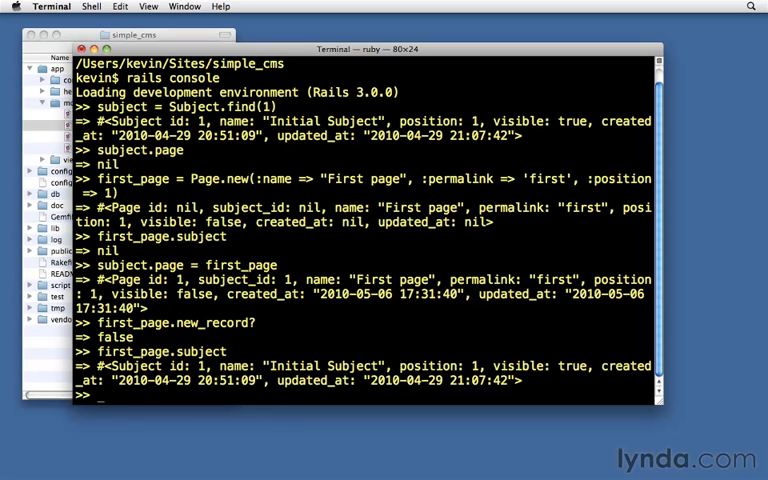
Run subject.page to show the First page record with id 1 and subject_id 1.
type("subjec")
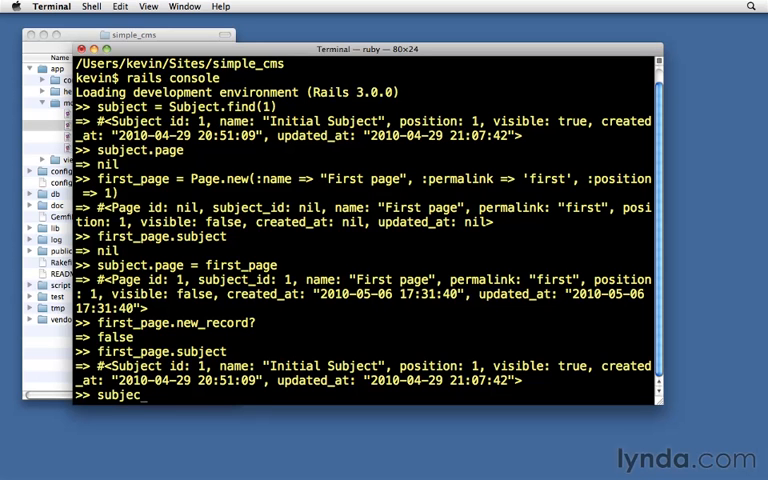
type("t.page")
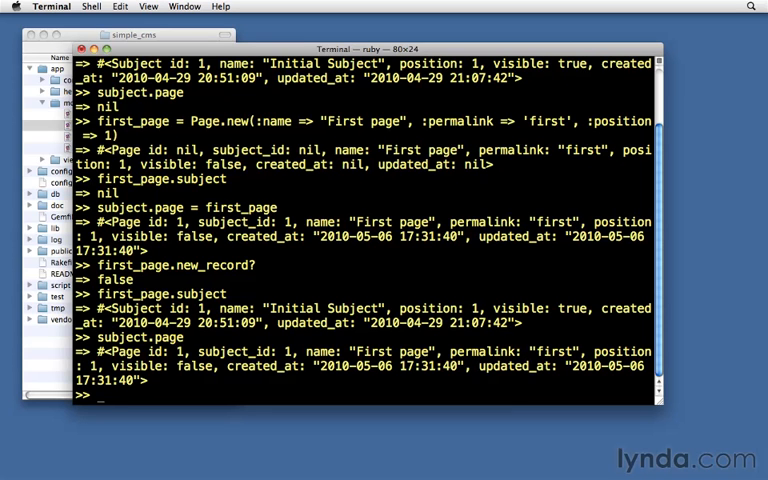
type("subjec")
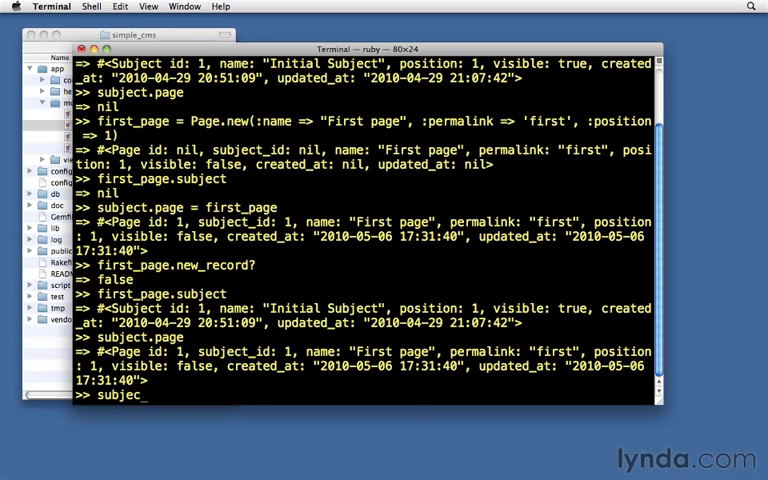